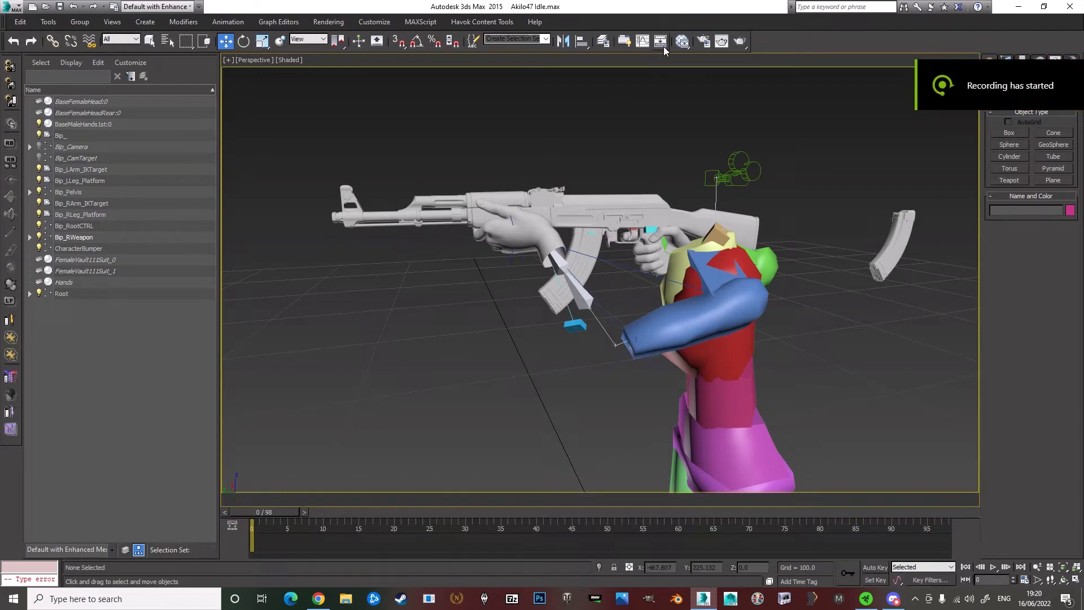
# Step: Show the Bip_RWeapon bone hierarchy with its weapon children in Schematic View
pyautogui.click(660, 42)
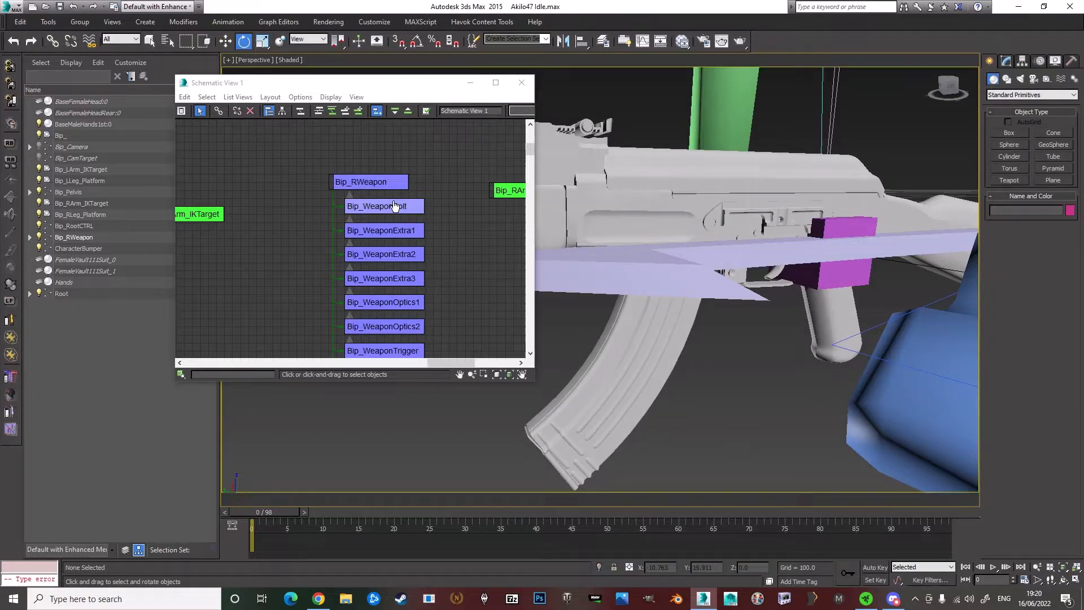
pyautogui.click(384, 206)
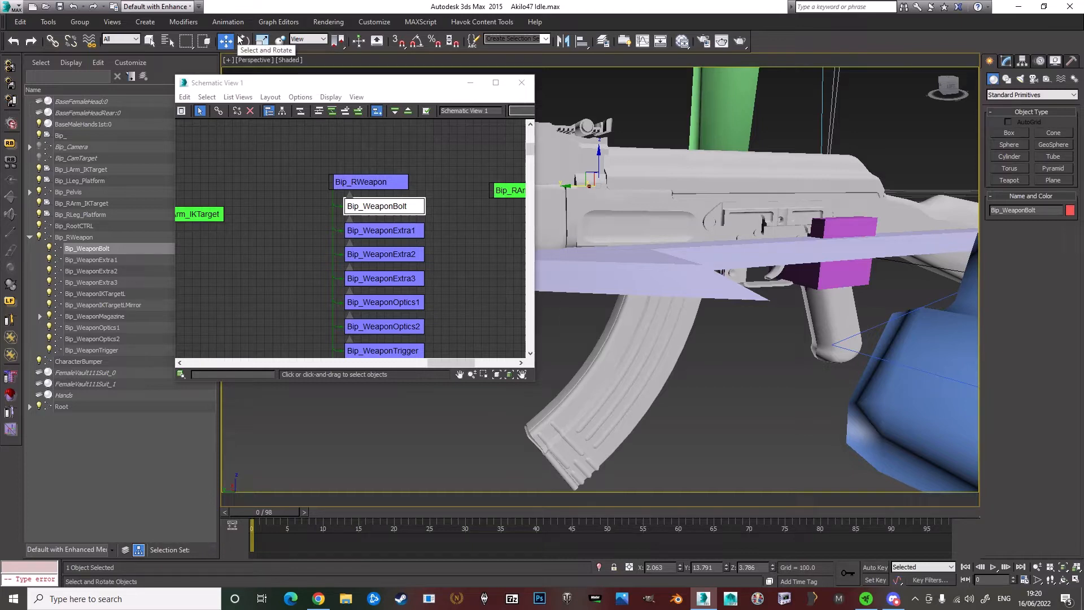
pyautogui.click(244, 41)
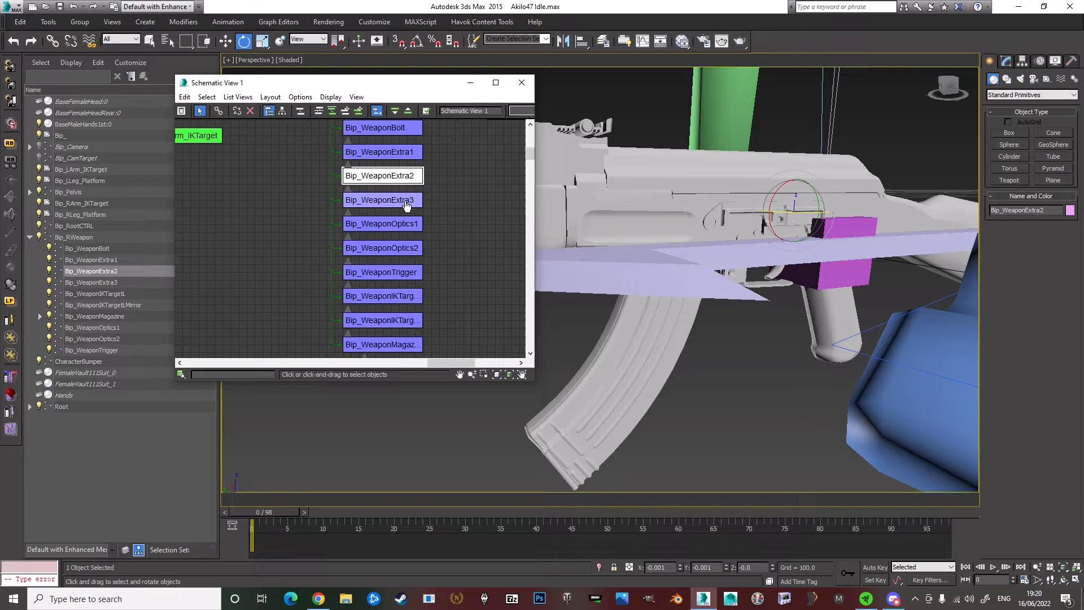
pyautogui.click(381, 200)
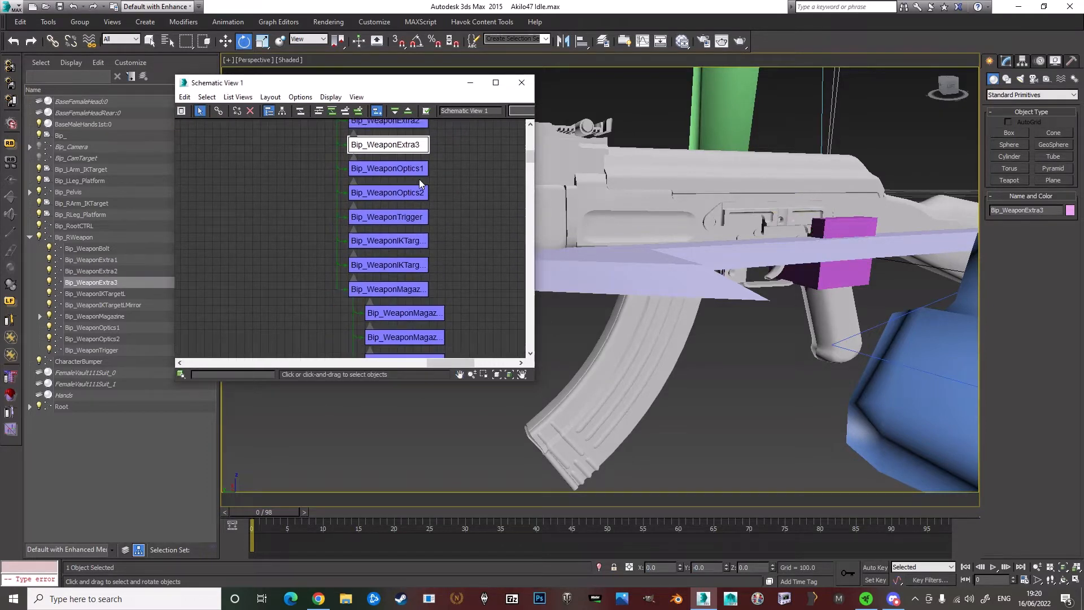
pyautogui.click(388, 217)
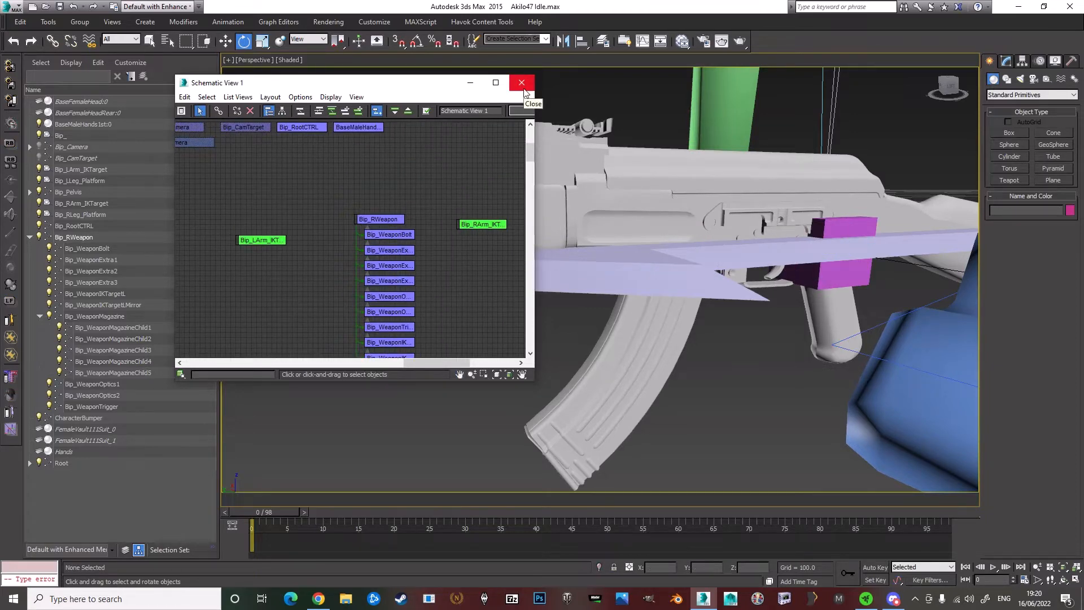
pyautogui.click(521, 82)
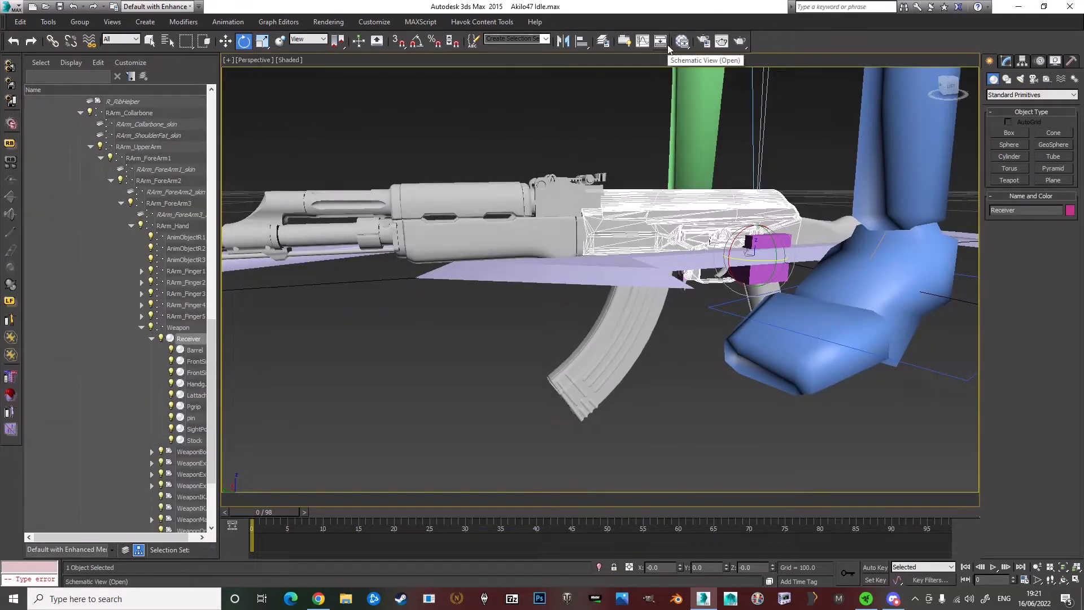
pyautogui.click(682, 42)
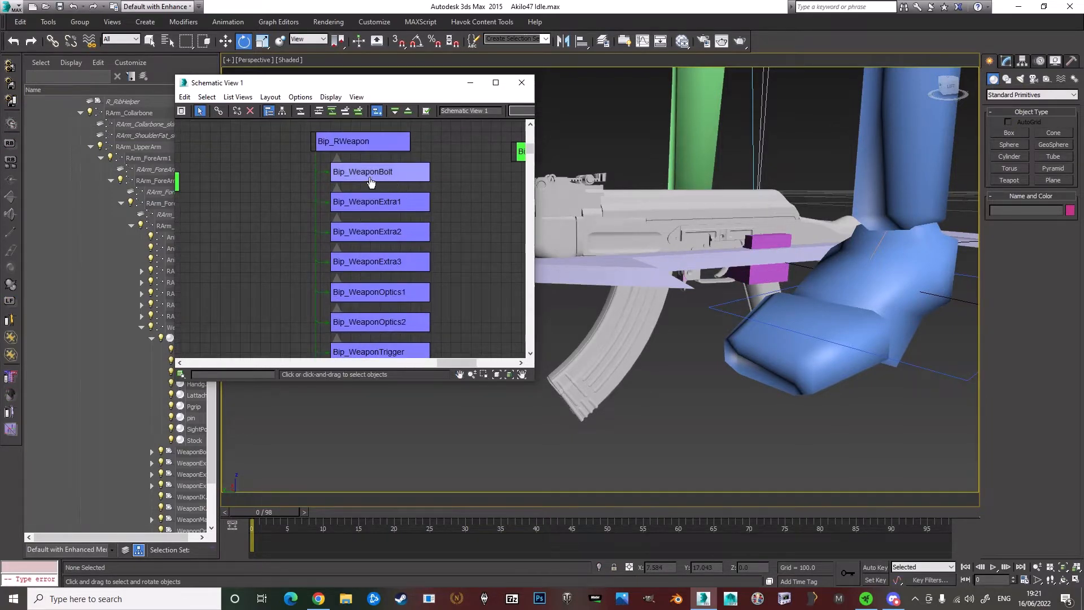
pyautogui.click(379, 172)
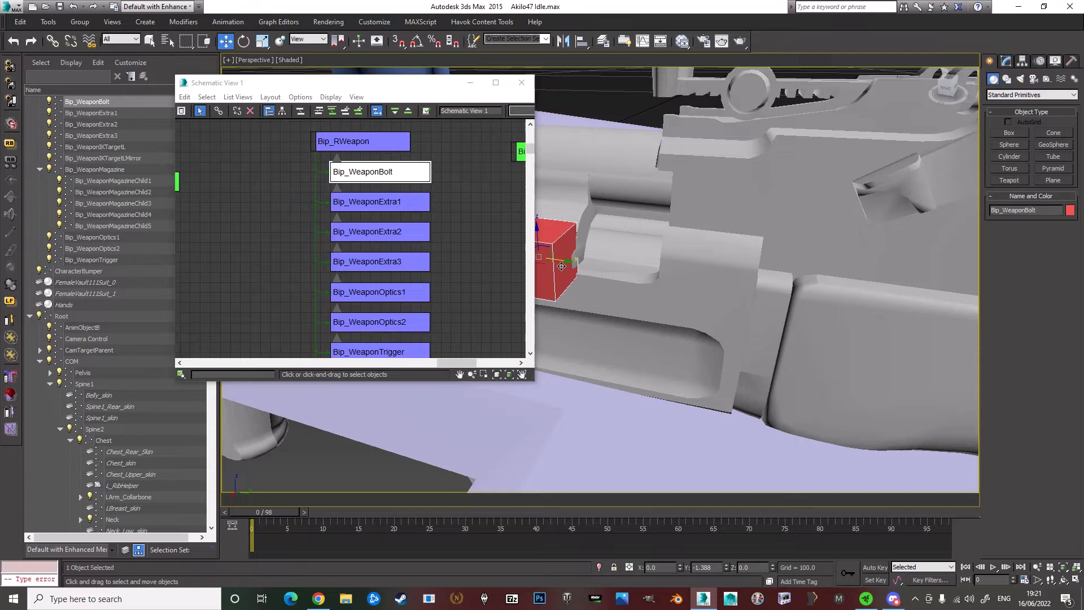
pyautogui.moveTo(557, 266); pyautogui.dragTo(623, 267)
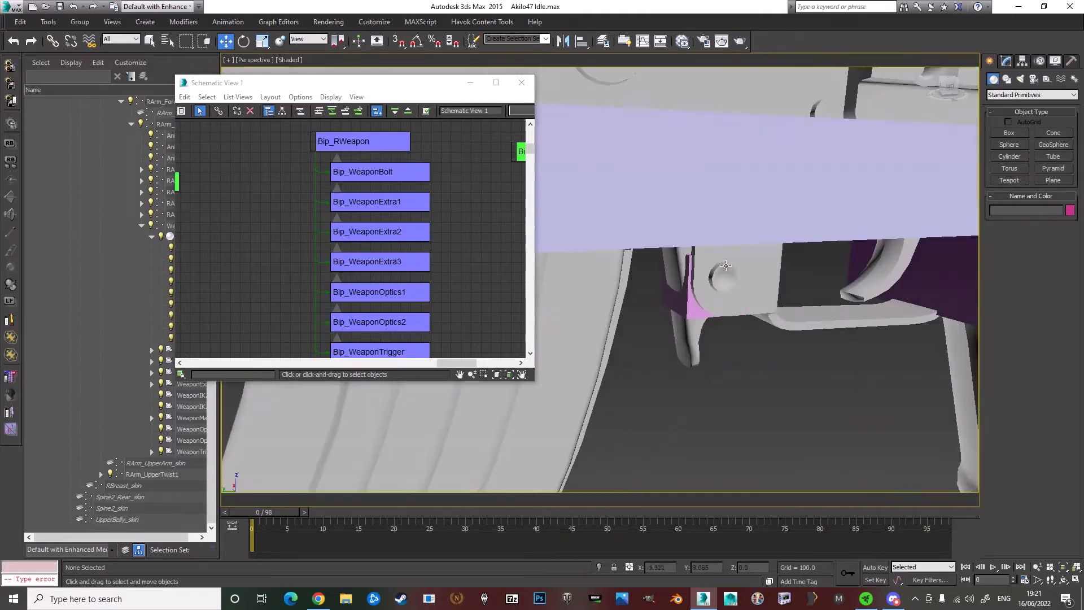
pyautogui.click(366, 201)
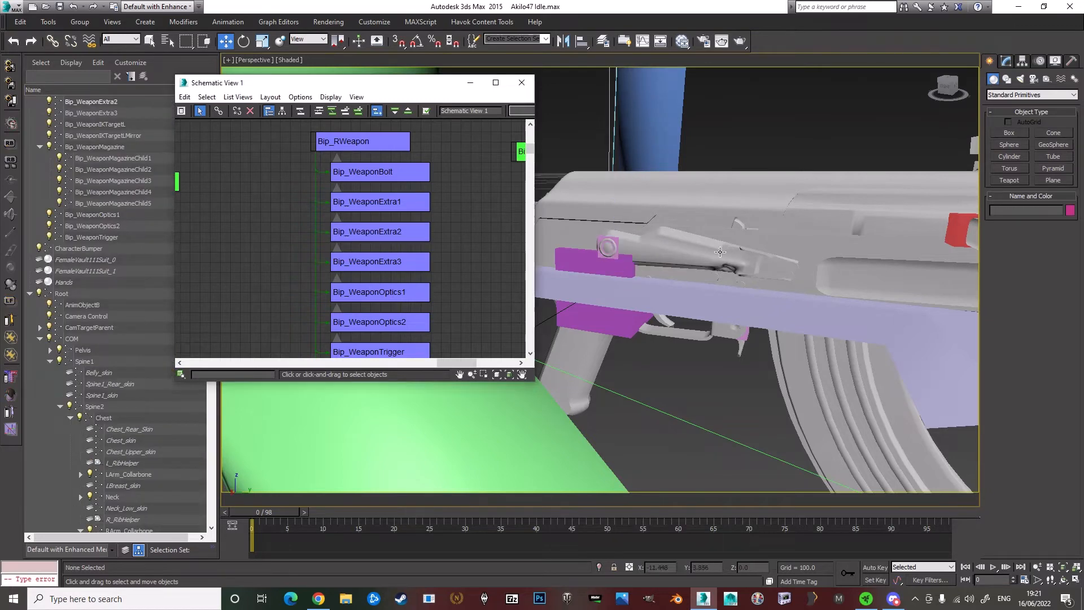
pyautogui.click(380, 230)
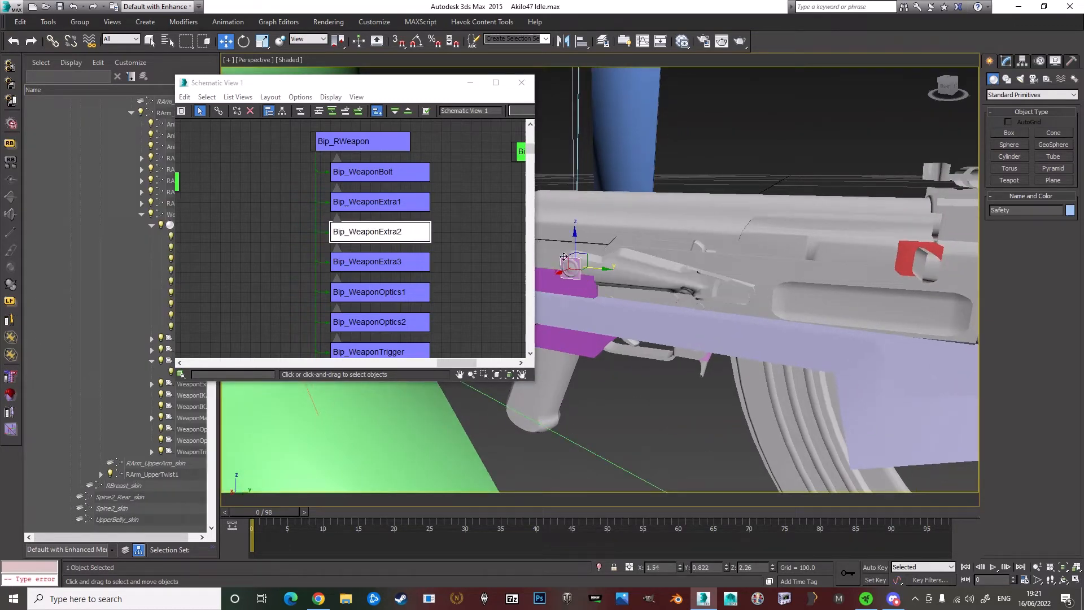
pyautogui.click(361, 141)
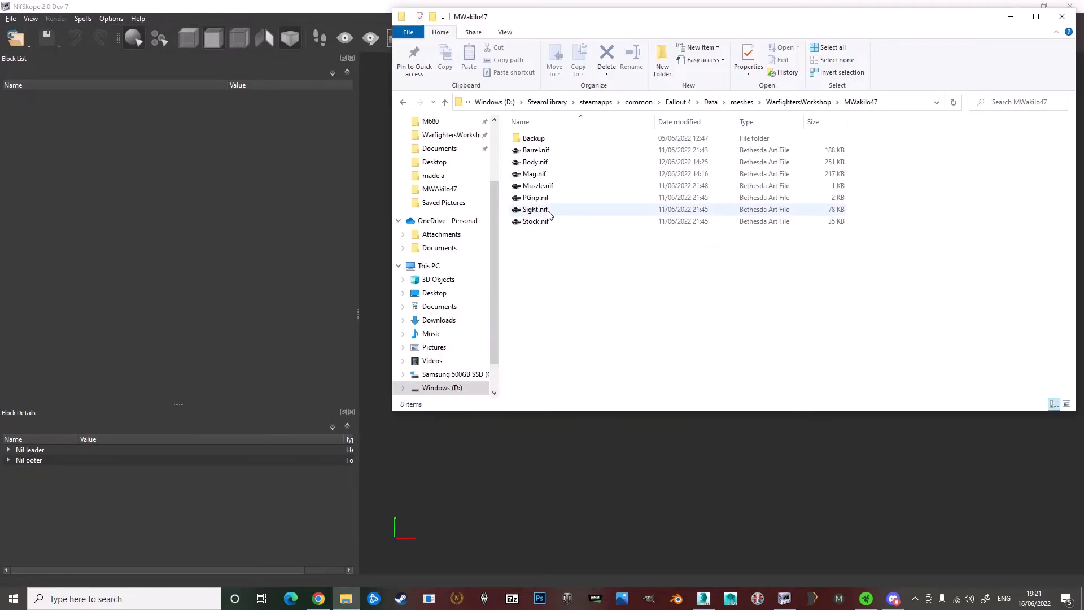
# Step: Load Body.nif from the MWakilo47 folder into NifSkope
pyautogui.doubleClick(535, 161)
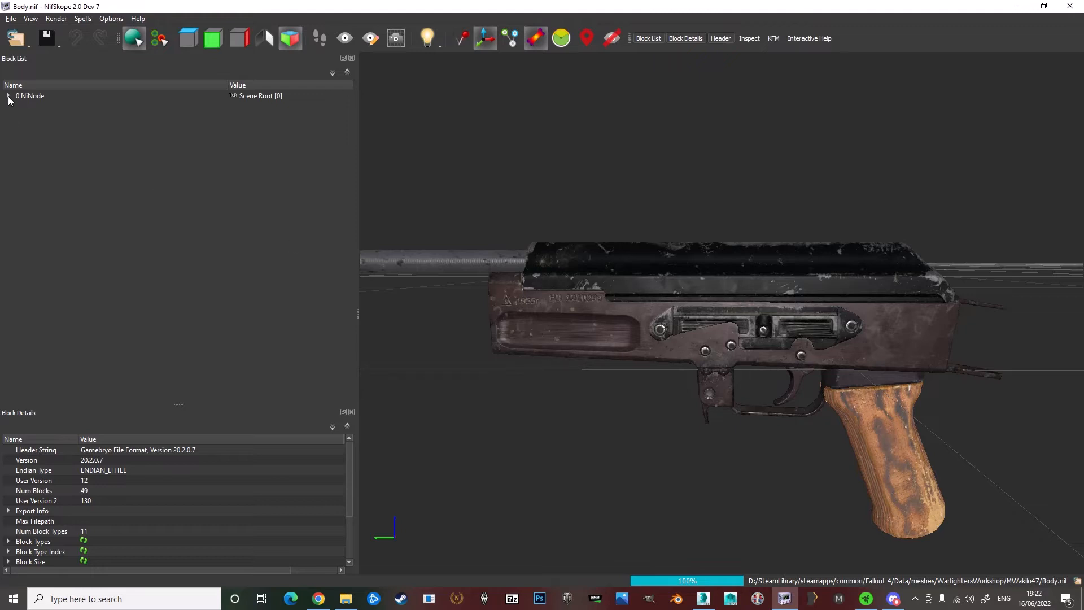
# Step: Expand the root NiNode to list WeaponBolt, WeaponExtra, WeaponOptics1 and WeaponTrigger
pyautogui.click(8, 94)
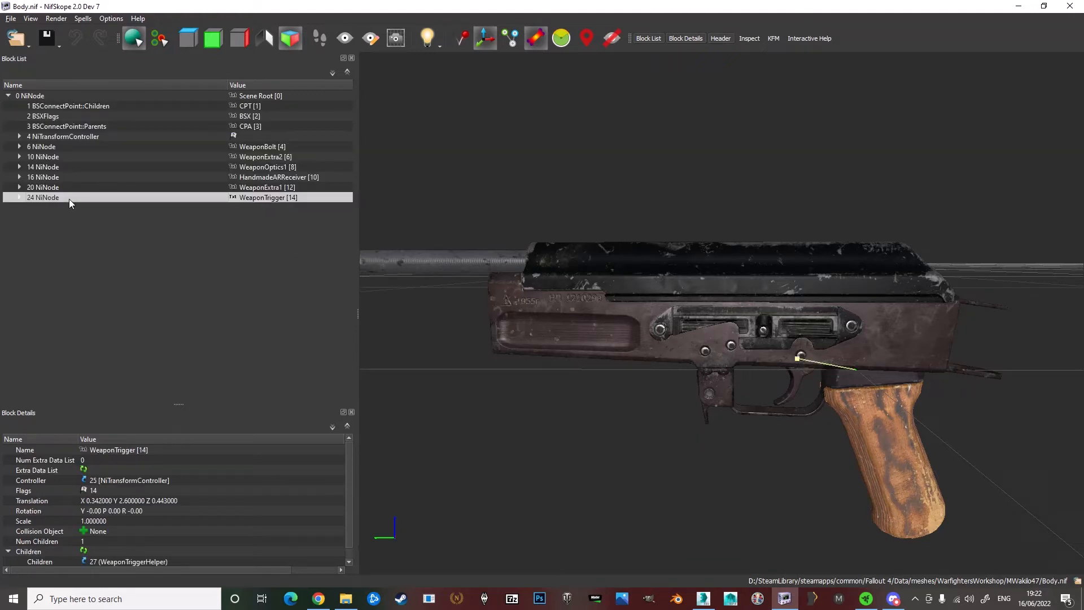
pyautogui.moveTo(702, 599)
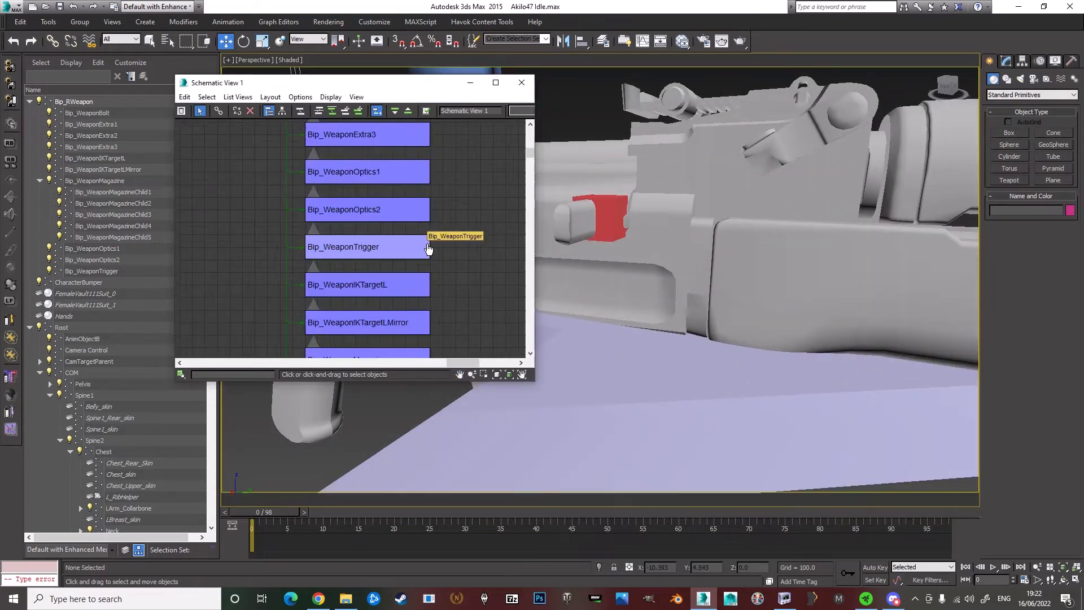
# Step: Move Bip_WeaponTrigger to X 0.342, Y 2.6, Z 0.443 to match WeaponTrigger's NifSkope translation
pyautogui.click(366, 247)
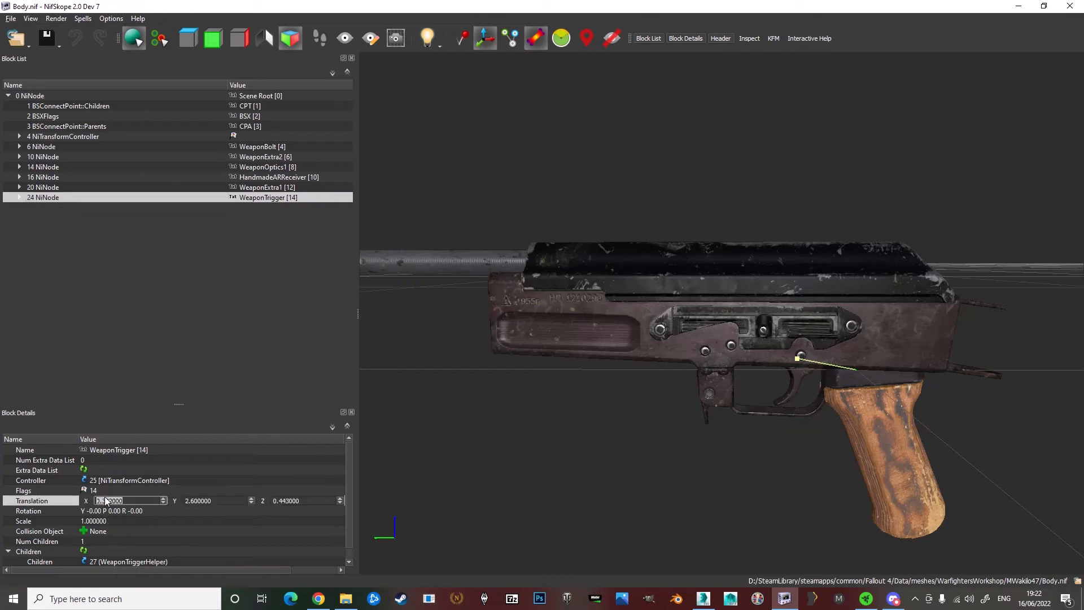
pyautogui.write('0.342')
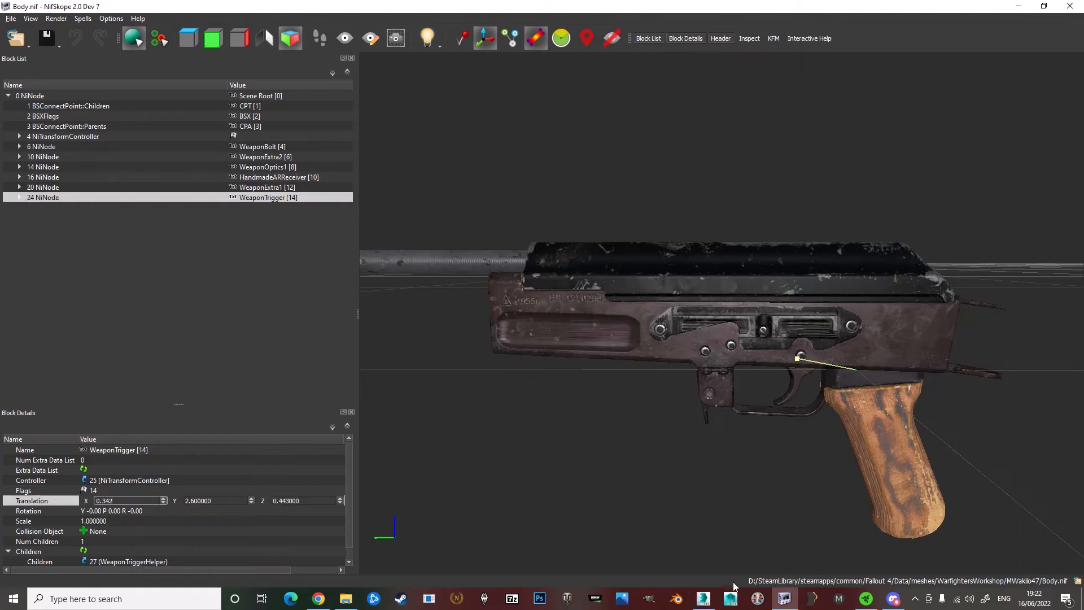
pyautogui.click(704, 598)
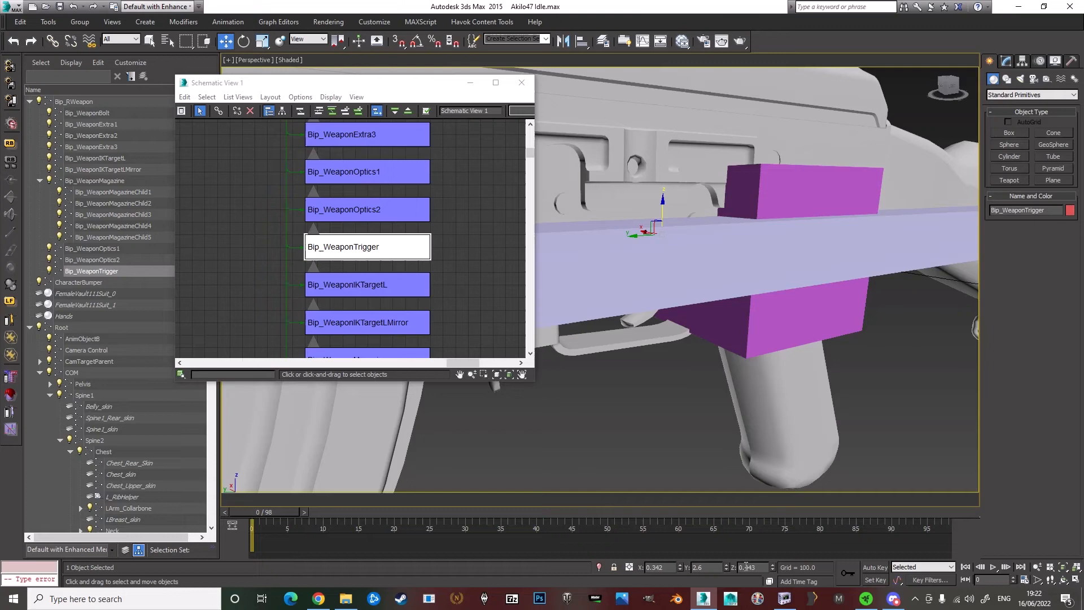